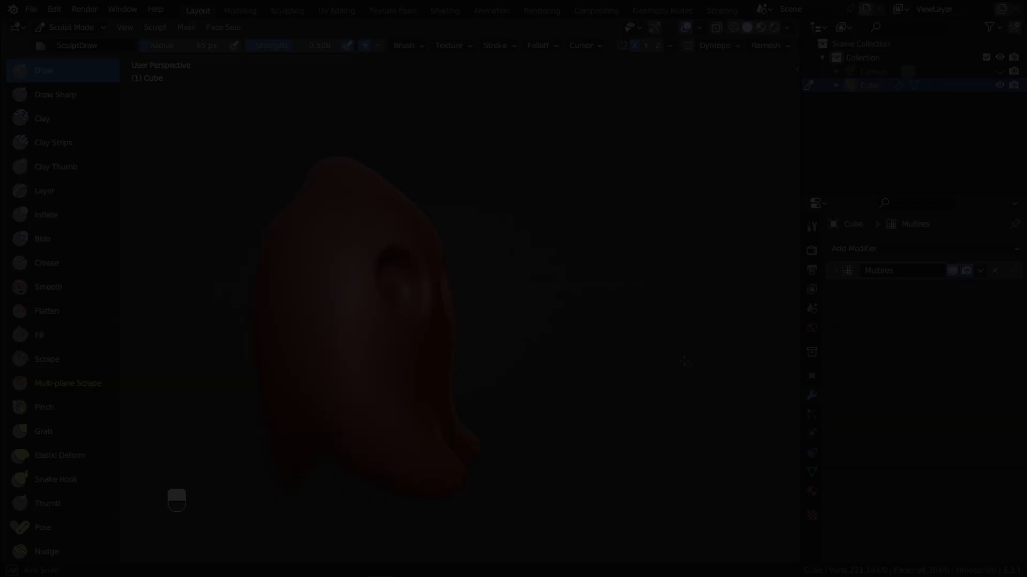
Step: Prompt Spline AI for 20 random cubes, to rotate all the meshes, then a yellow star
type("make 20 random cubes")
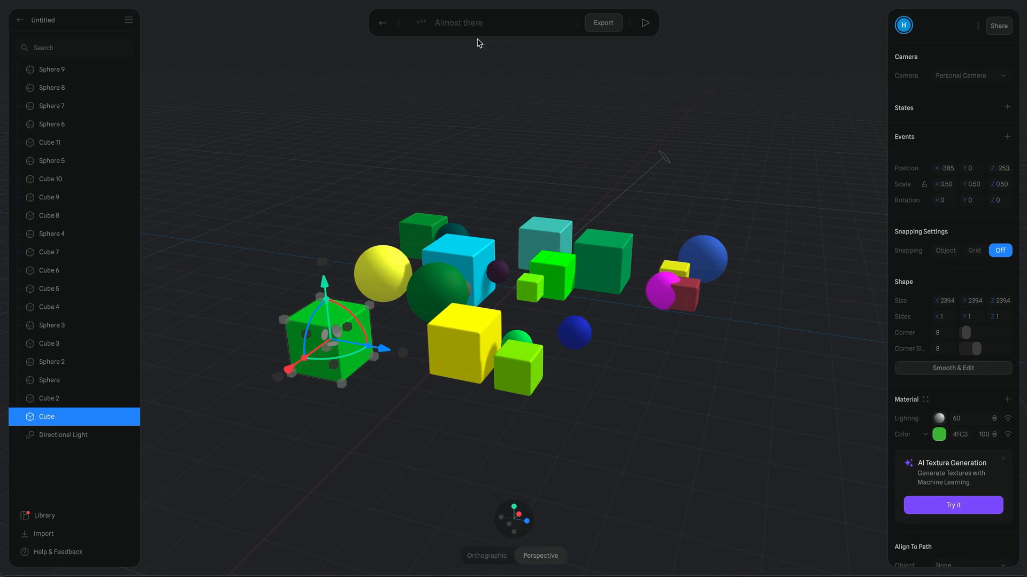
type("rotate all the meshes")
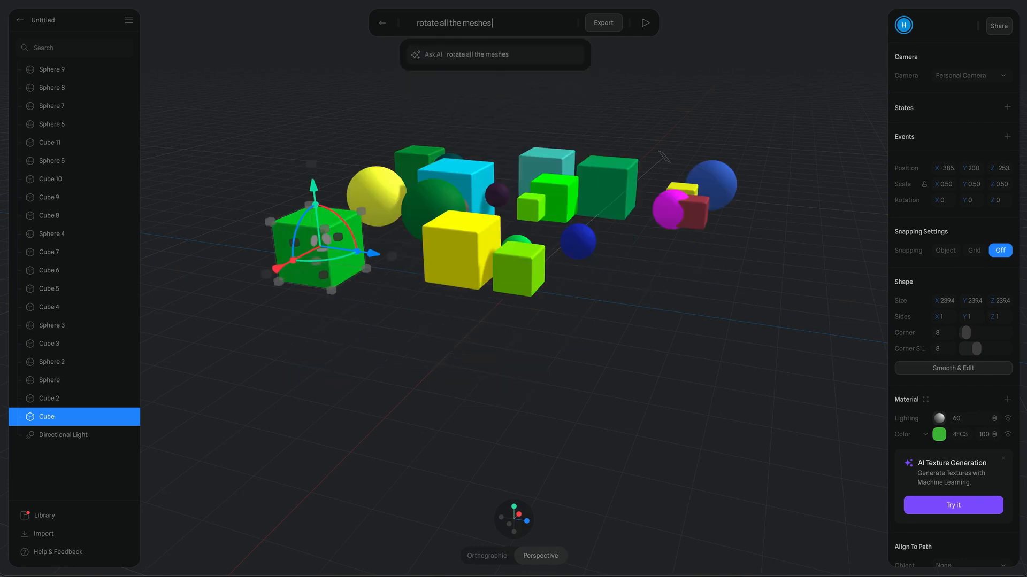
type("d")
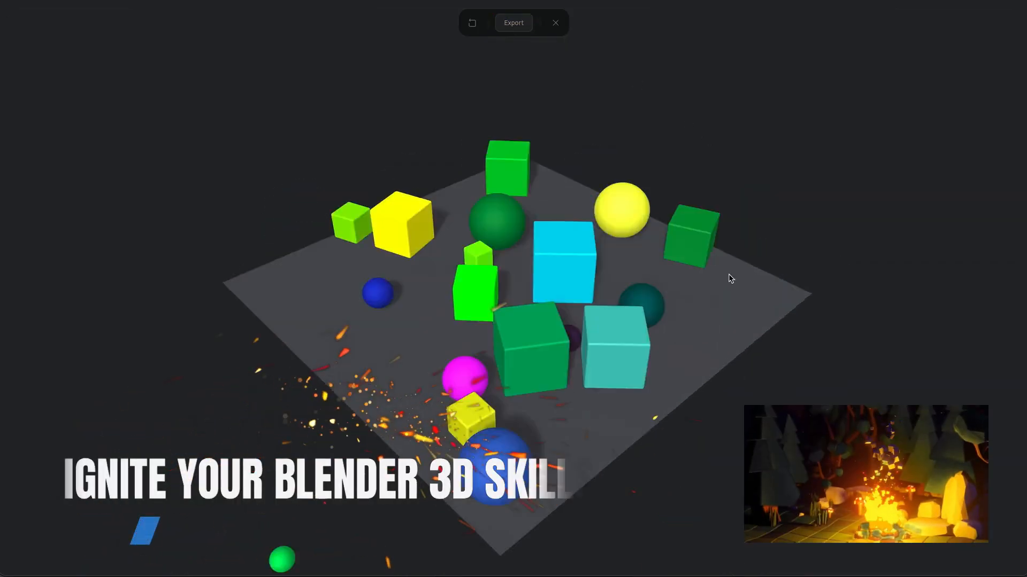
type("make i")
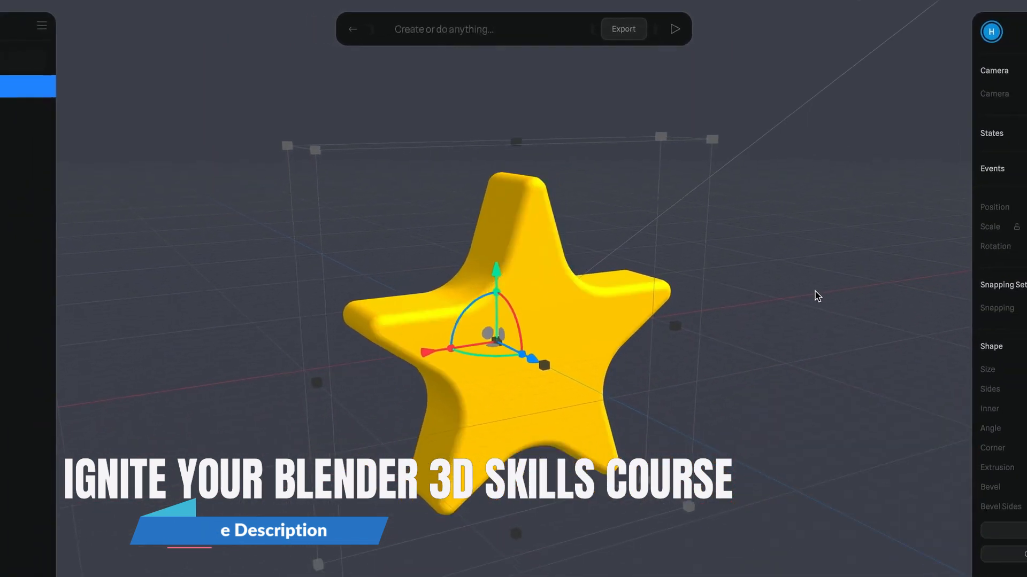
left_click(622, 28)
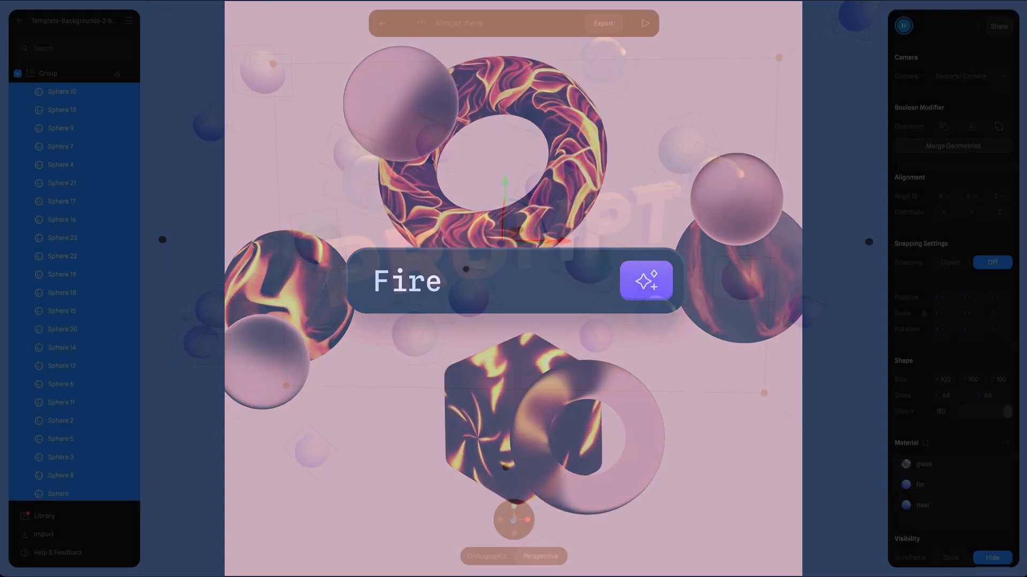
Step: Prompt for spheres and white 'Hello' text, then a pastel pink color palette
type("make all sphere")
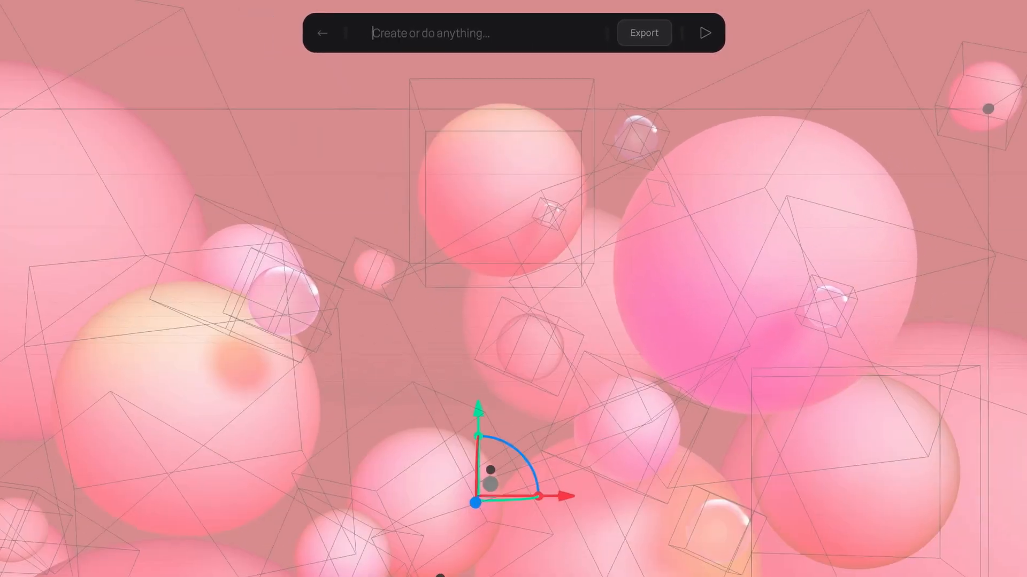
type("make white text \"Hello\" in font")
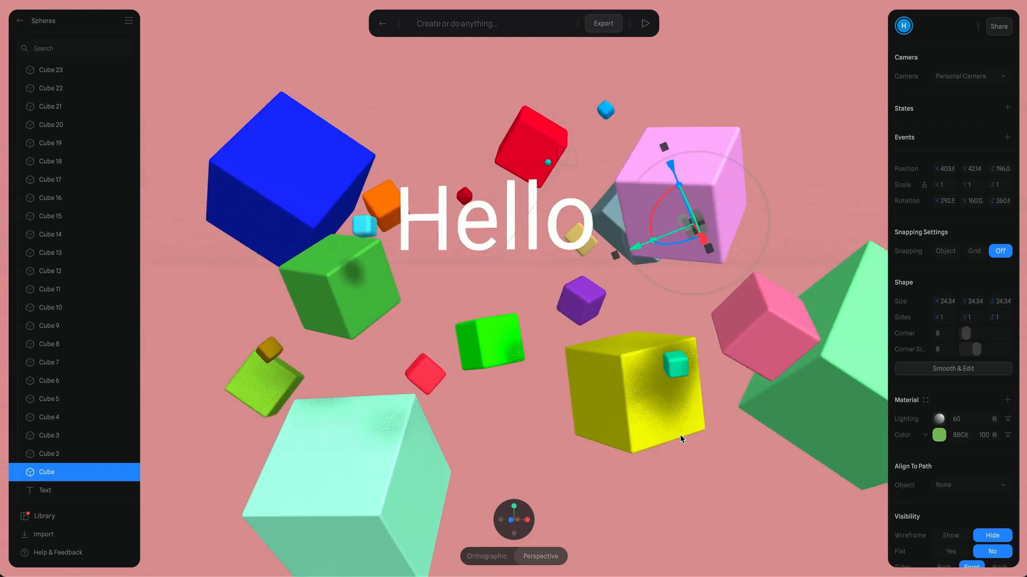
type("use a pastel pink color palet")
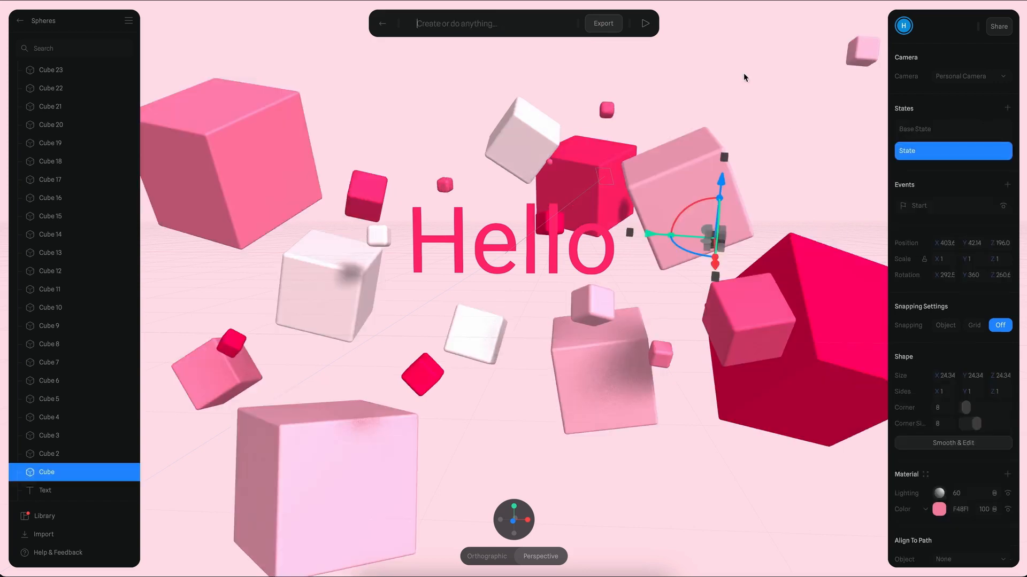
Step: Ask Spline AI for a pastel orange palette on the red room
type("use a melon p")
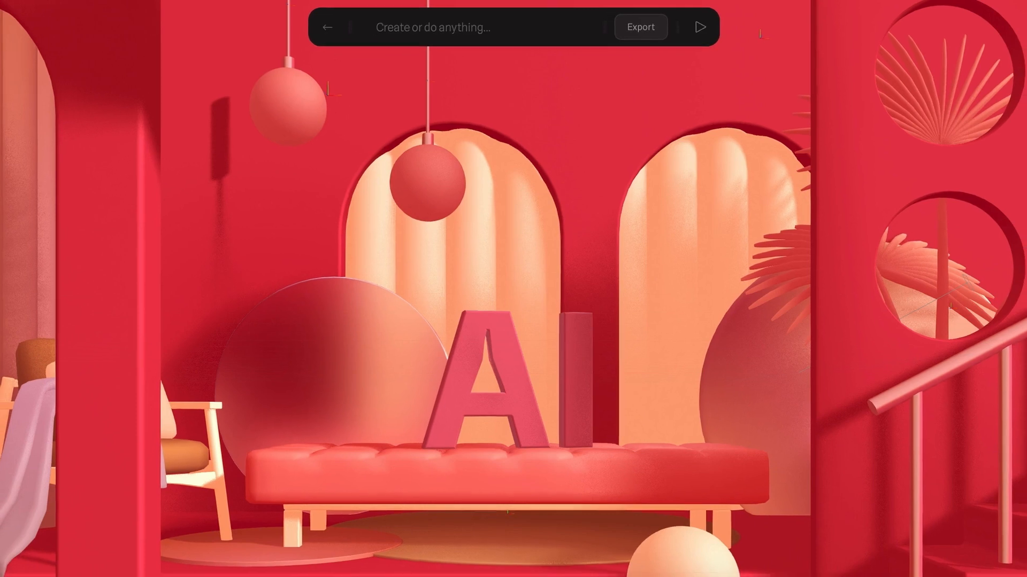
type("use a pastel orange palett")
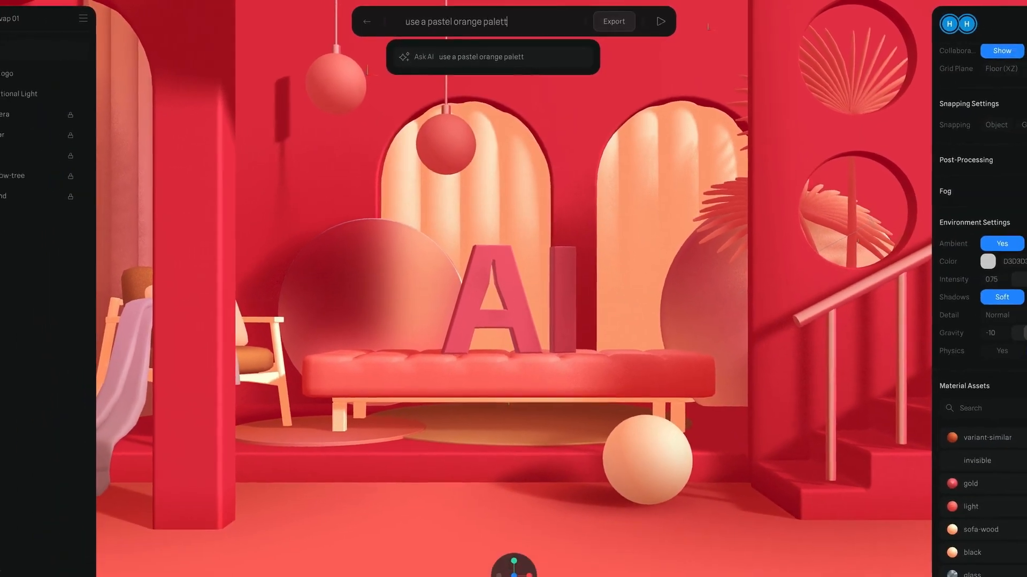
left_click(661, 21)
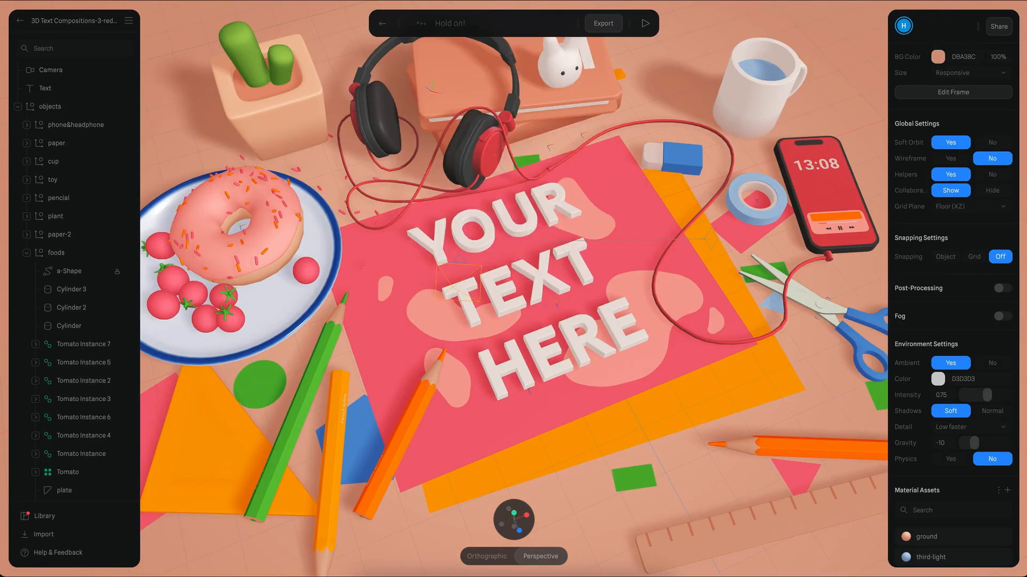
Step: Submit a 'make the…' greyscale prompt for the 3D Text Composition desk scene
type("make the")
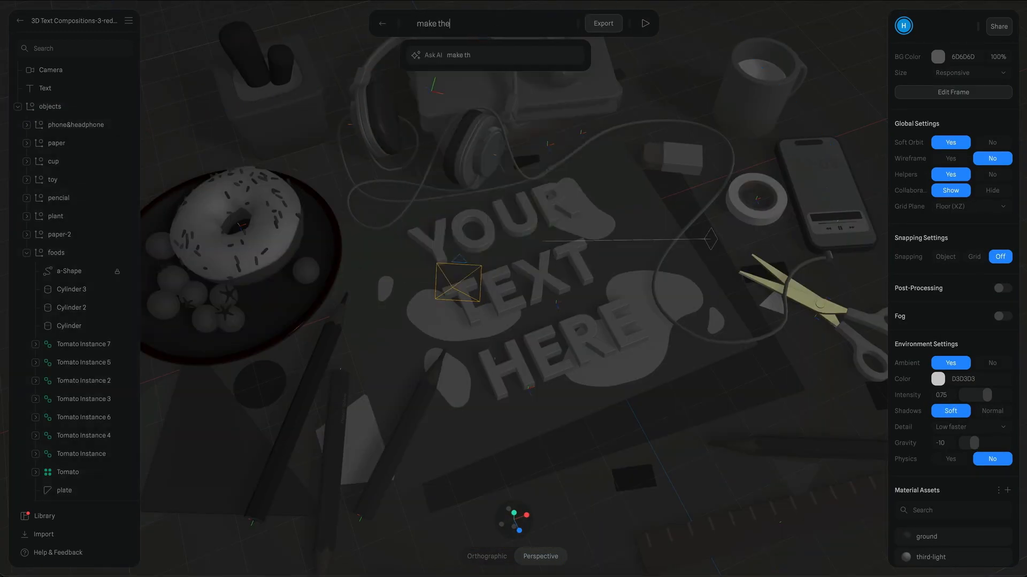
left_click(45, 88)
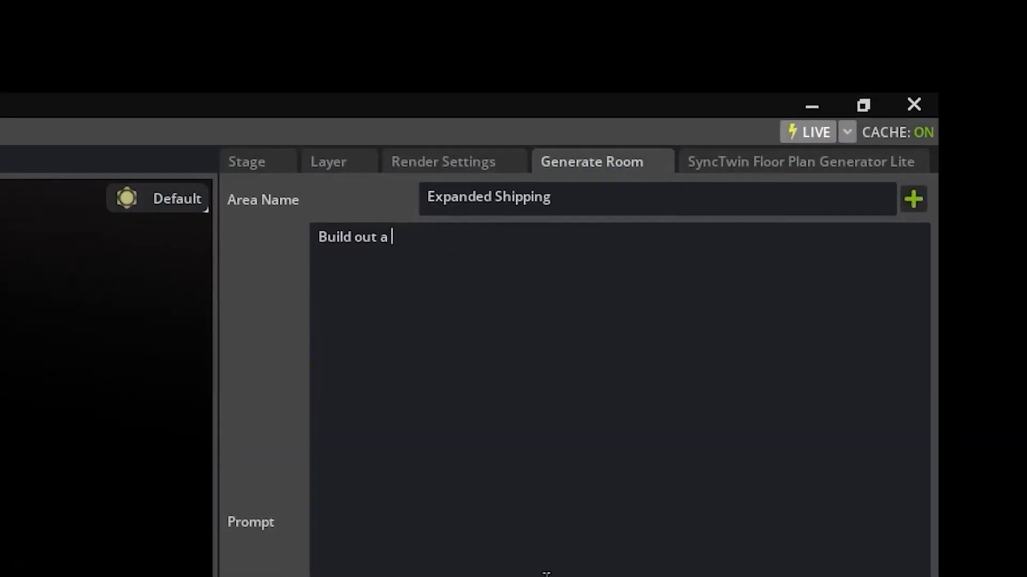
Step: Generate the Expanded Shipping room with storage, moving equipment and safety items
type("shipping area with storage, moving equipment and safety items.  Add ladders and shelving appropriate for heavy items.")
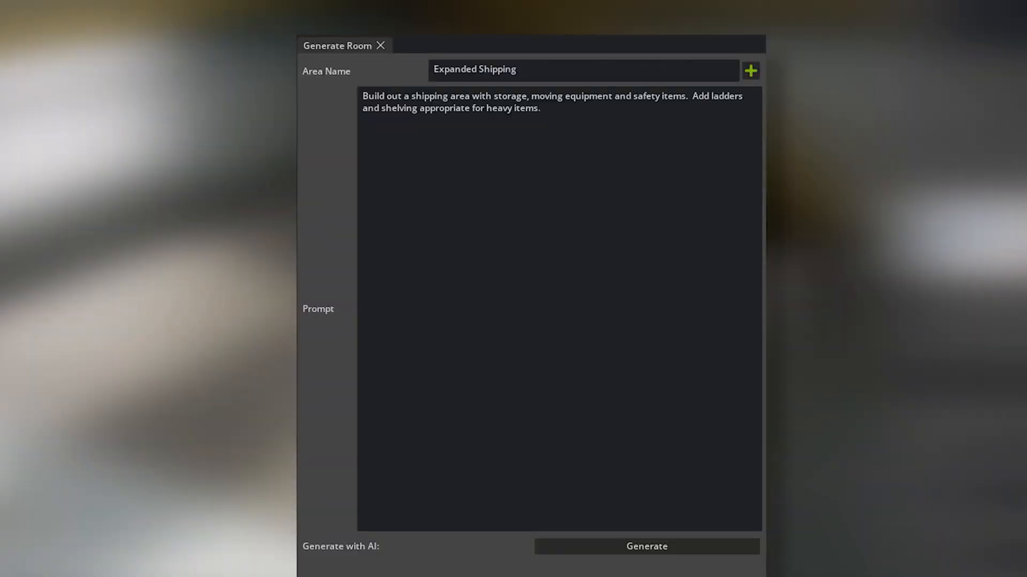
left_click(645, 546)
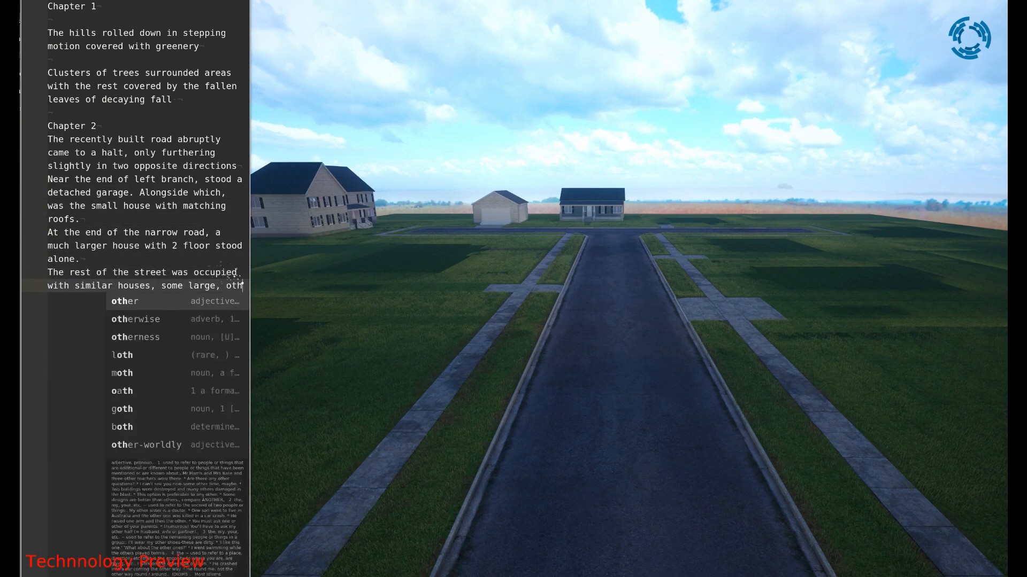
Step: Add 'others small, most recently built' to the Chapter 2 street paragraph
type("others small, most recently built. Dr")
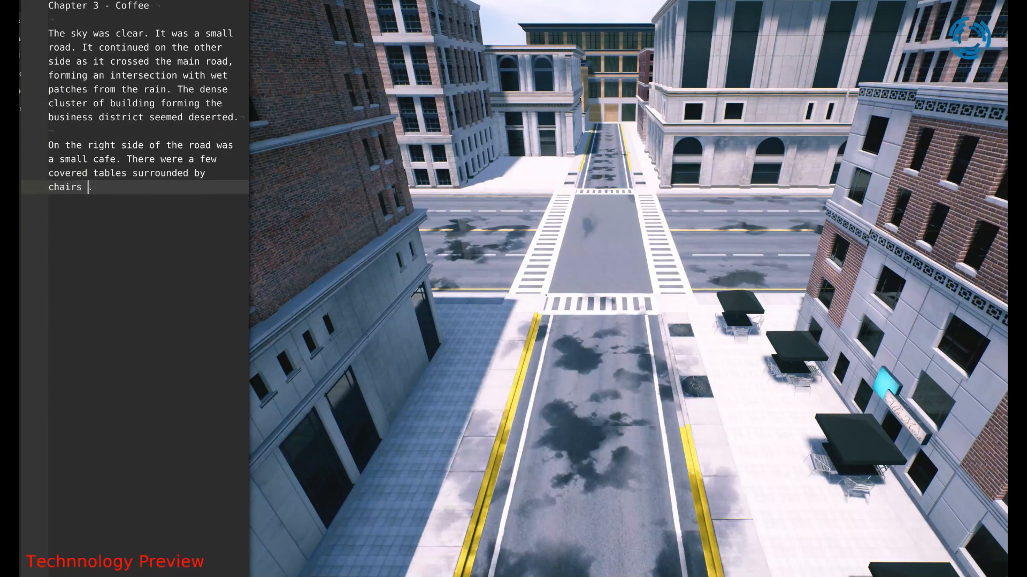
Step: Add Chapter 3 lines about empty parking meters, drain covers and streetlights
type("On the opposite side of the main road, there were rows of empty parking meters.")
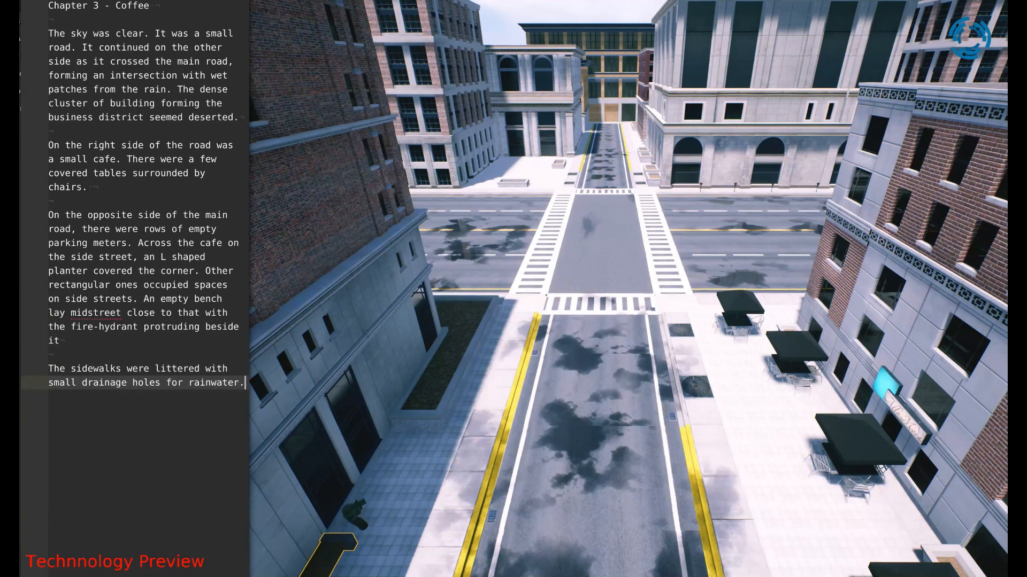
type("Other larger covers in the middle marked the underground sewerage.")
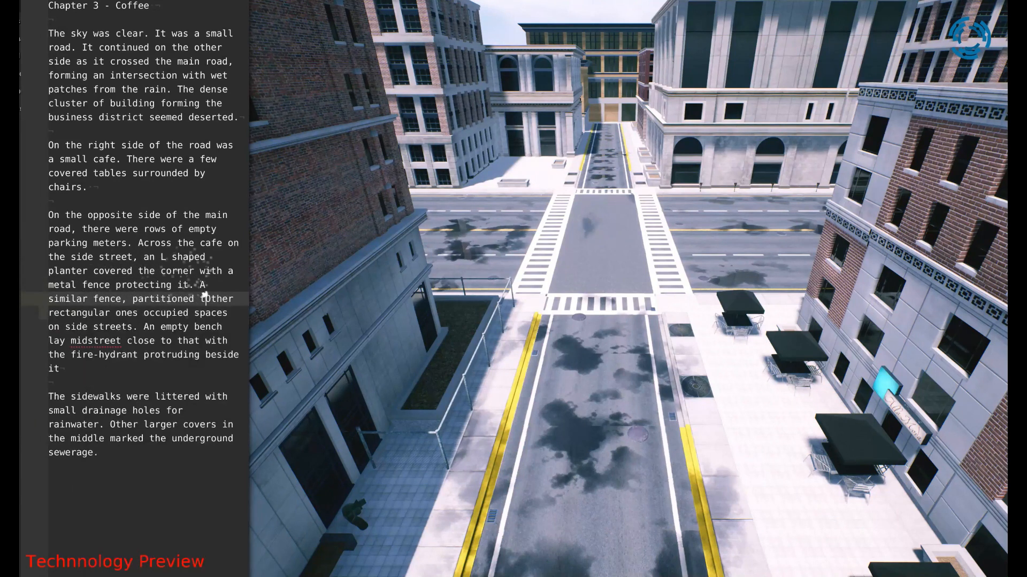
type("Streetlights were")
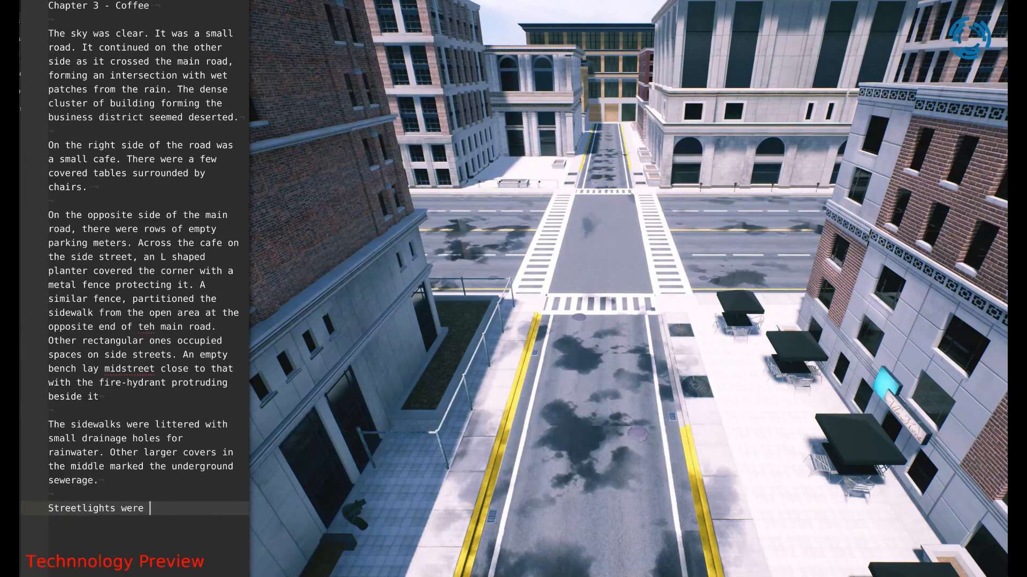